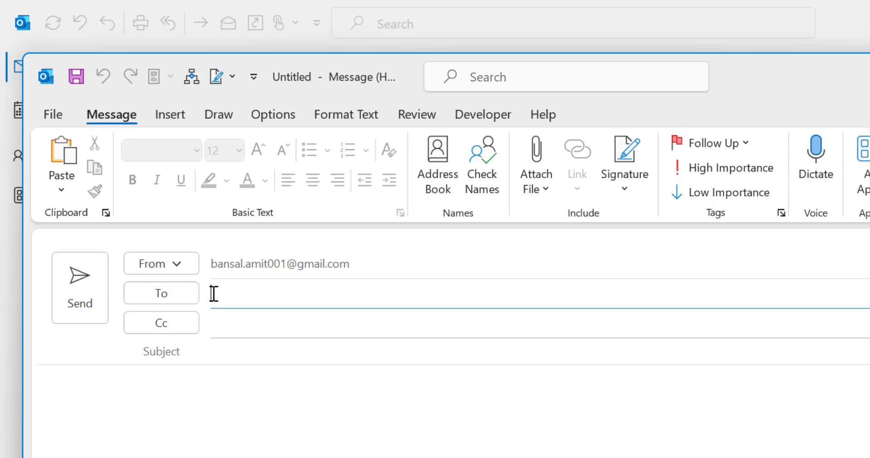
mouse_move(256, 294)
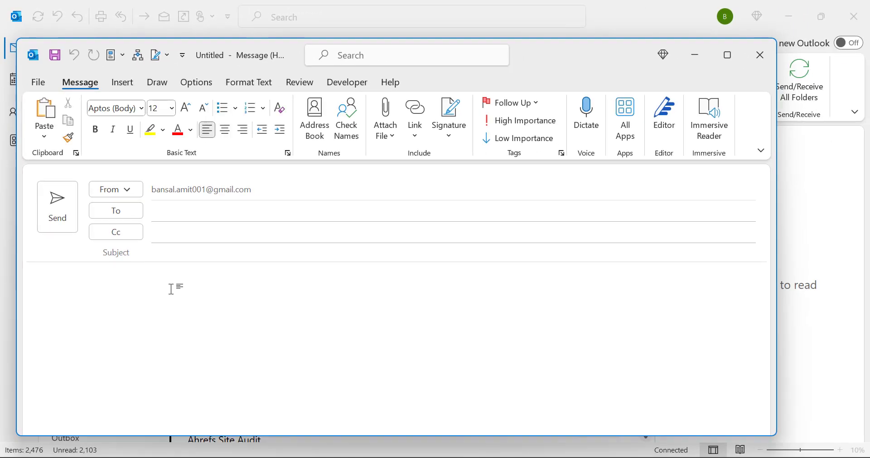
Show the Attach File list of recent items and scroll through it toward Browse This PC.
left_click(175, 288)
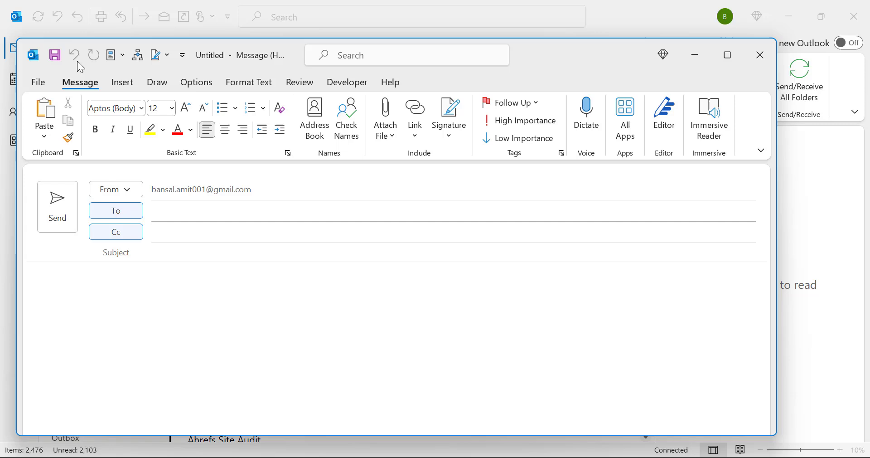
left_click(222, 279)
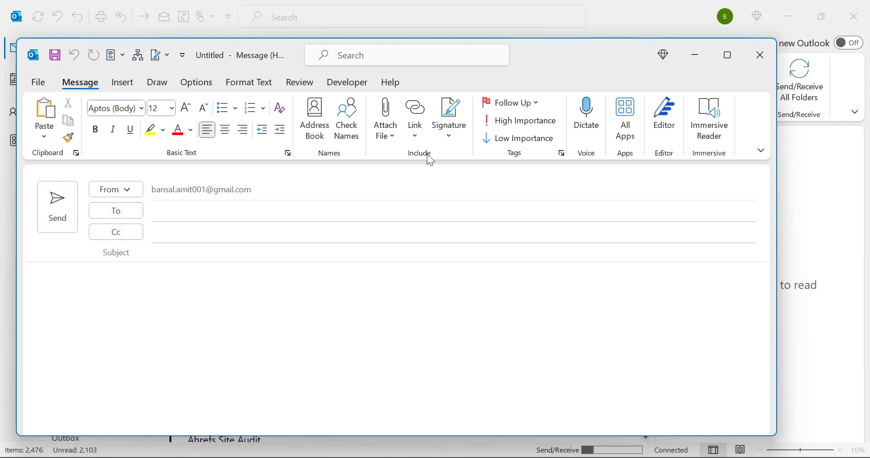
mouse_move(385, 117)
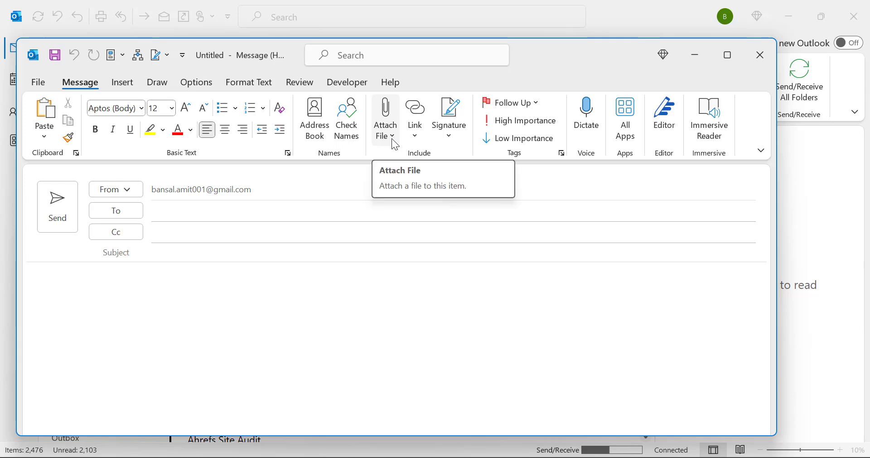
left_click(385, 118)
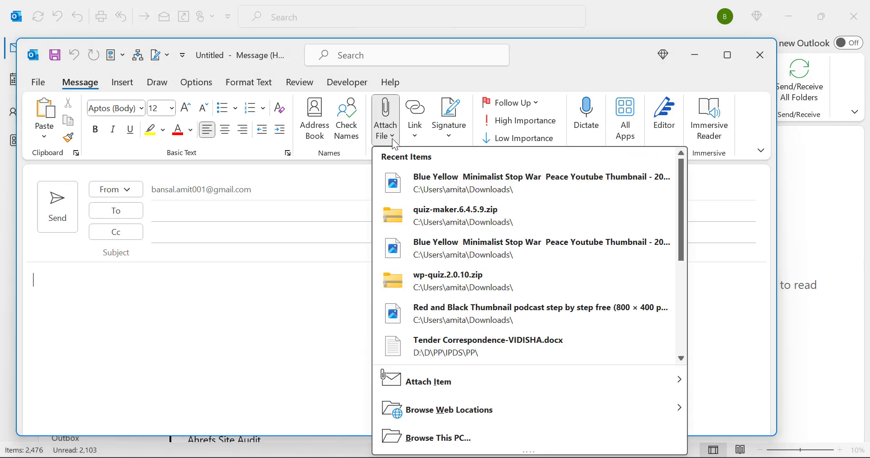
mouse_move(387, 155)
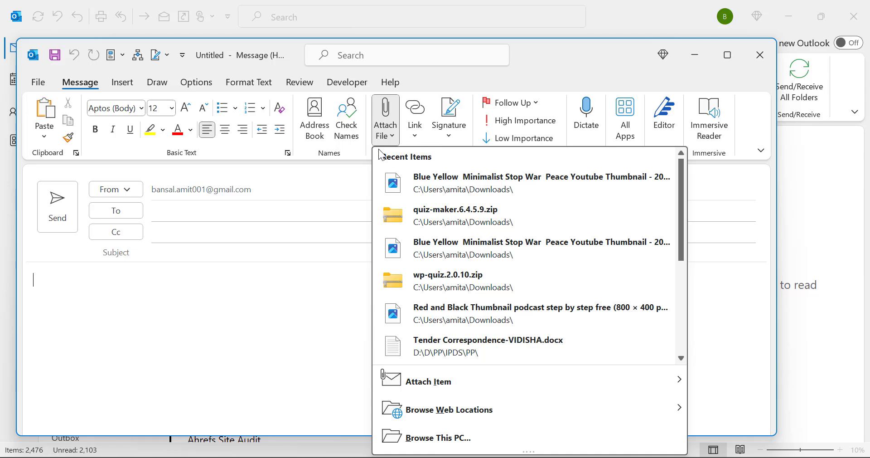
scroll("down", 3)
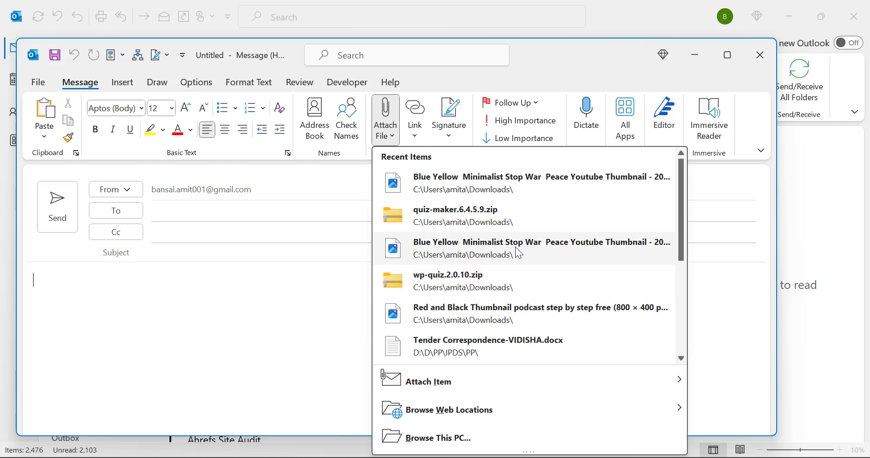
mouse_move(501, 183)
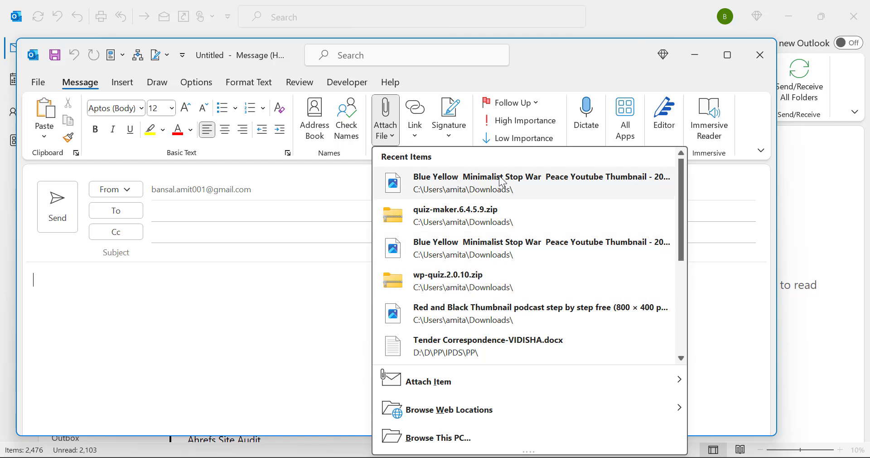
mouse_move(580, 186)
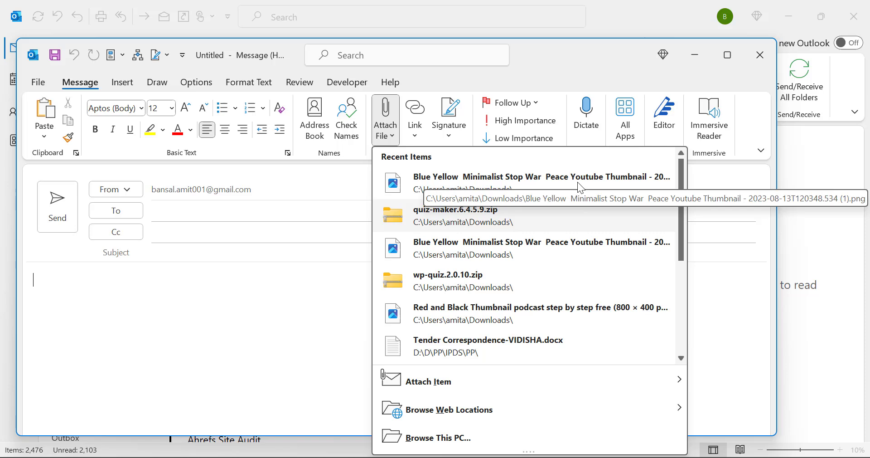
mouse_move(577, 234)
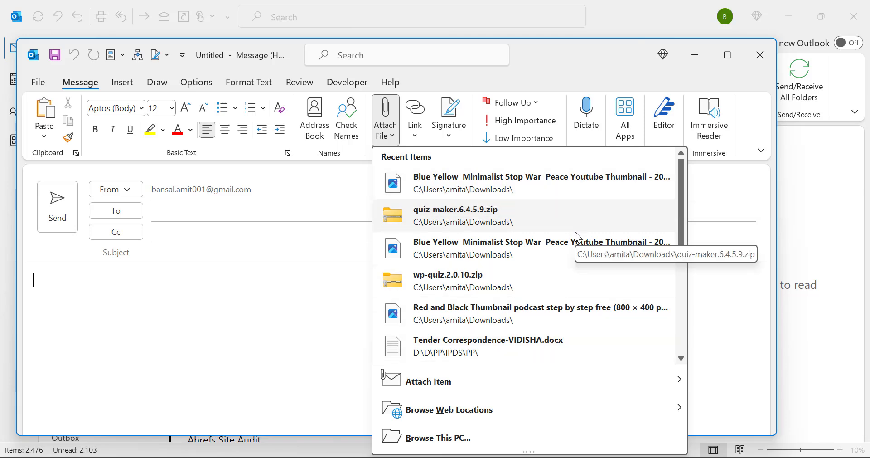
mouse_move(559, 226)
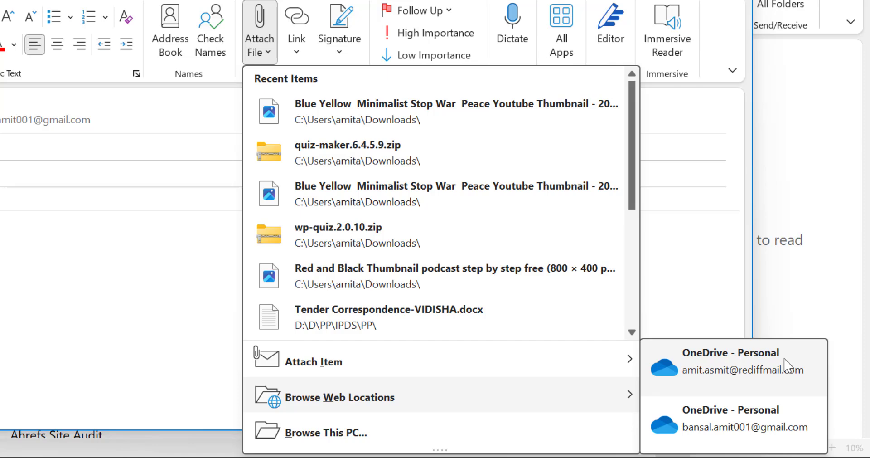
mouse_move(744, 370)
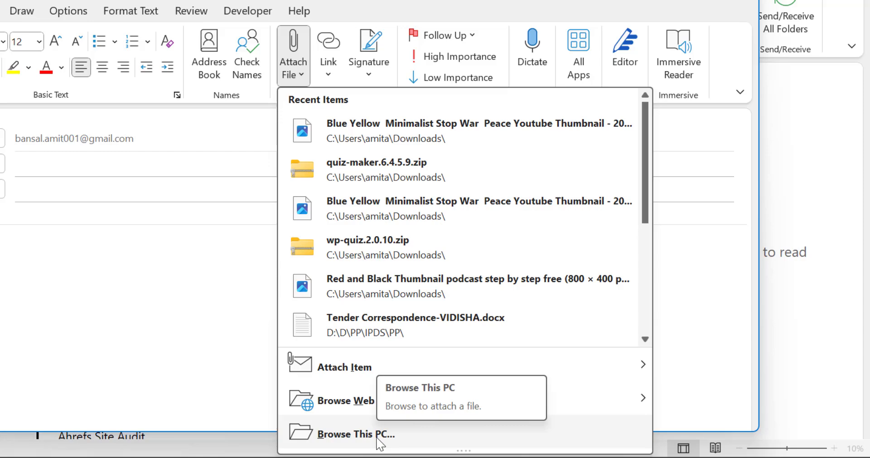
Browse This PC to the Desktop folder in Insert File, then cancel without attaching.
left_click(355, 434)
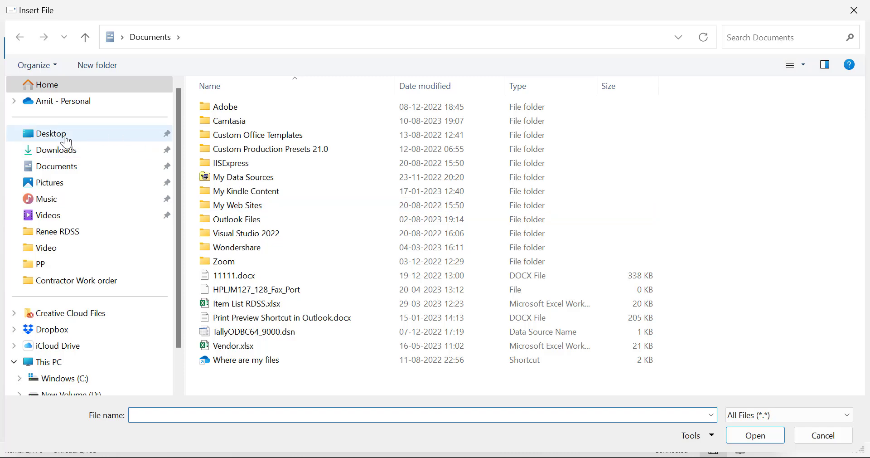
left_click(51, 134)
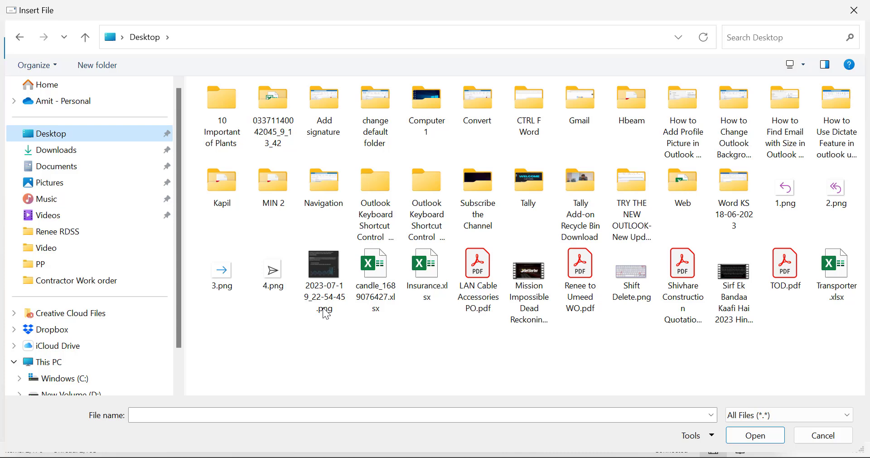
left_click(222, 269)
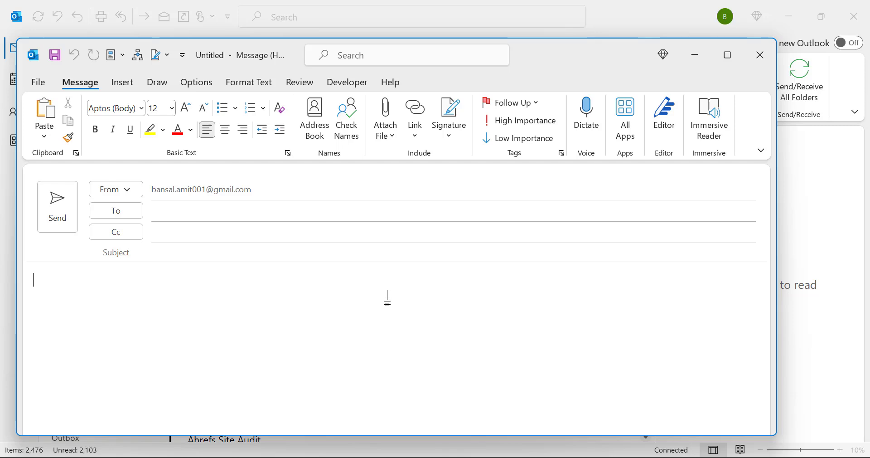
key("alt")
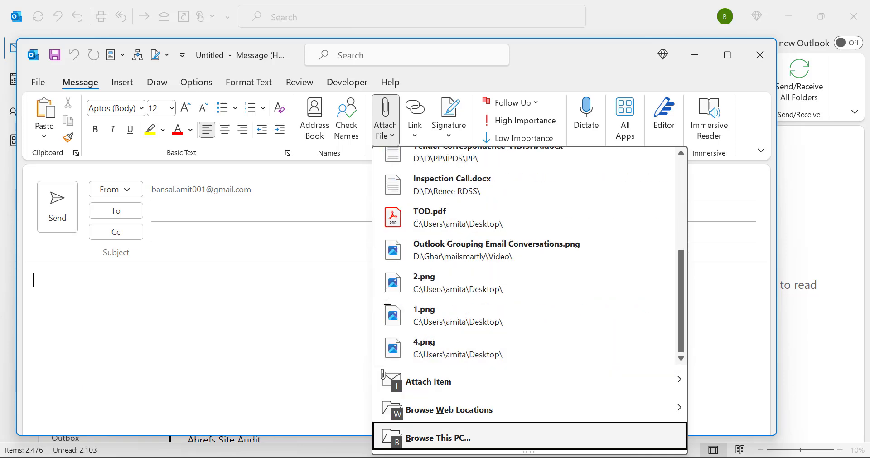
left_click(437, 437)
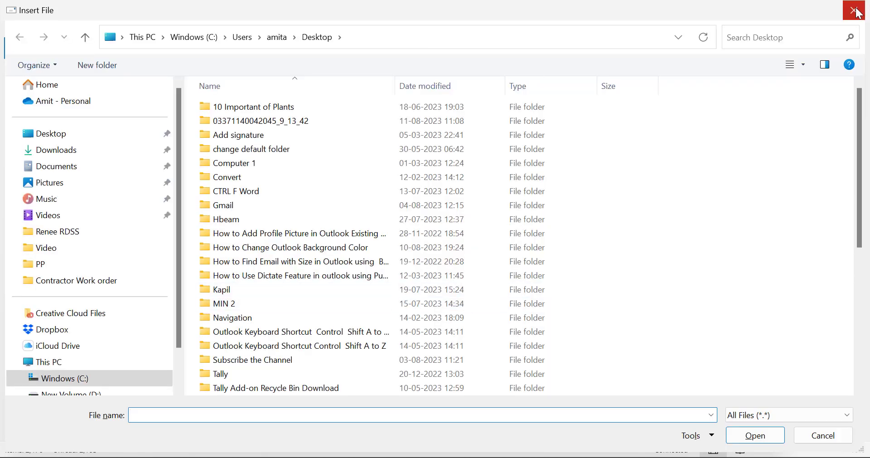
left_click(857, 11)
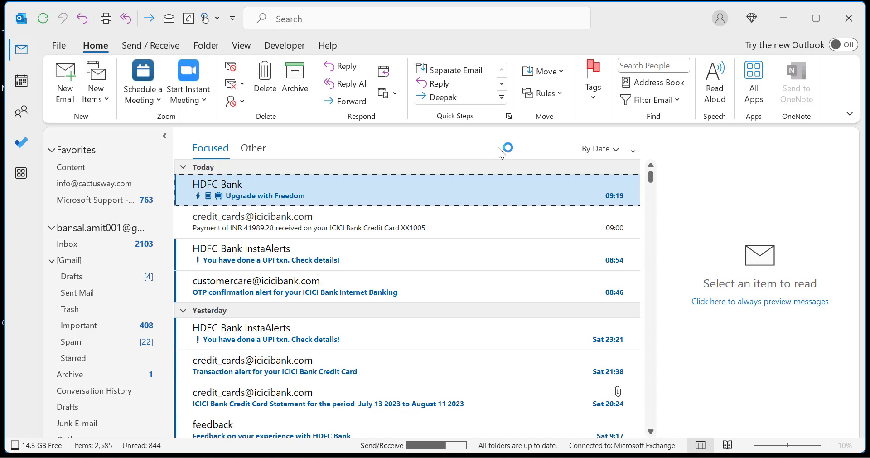
mouse_move(596, 43)
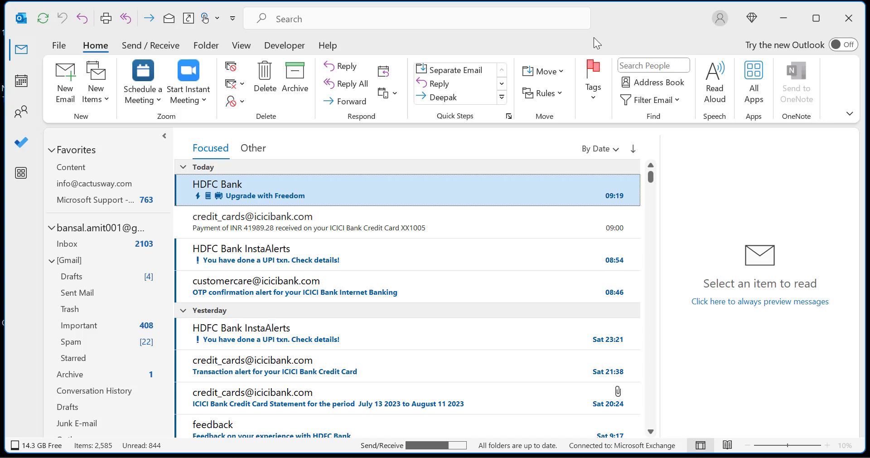